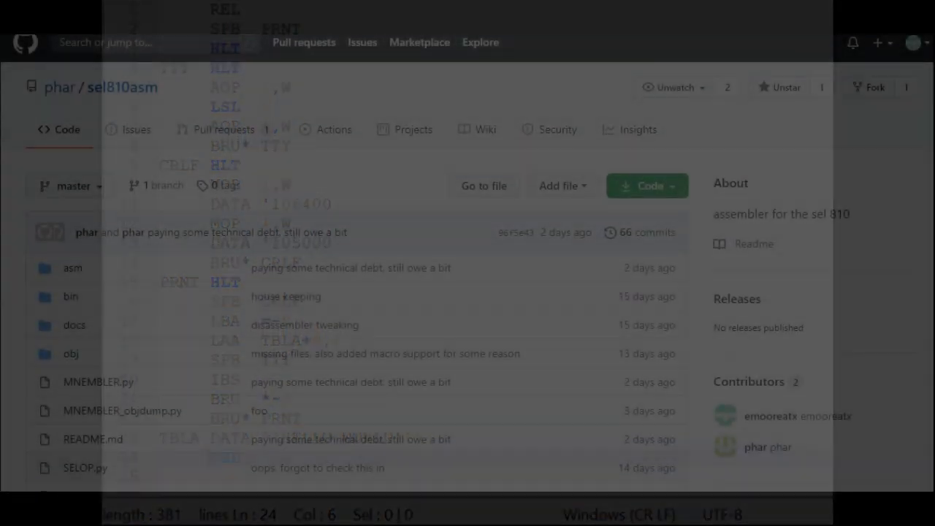
# - Scroll past the file list to the README section describing the .227, .obj and .bin formats
pyautogui.scroll(-3)
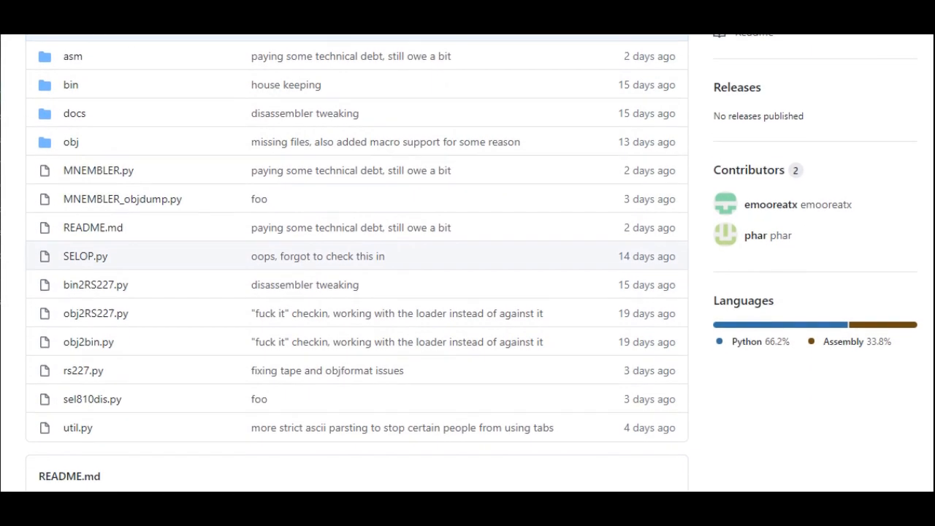
pyautogui.scroll(-3)
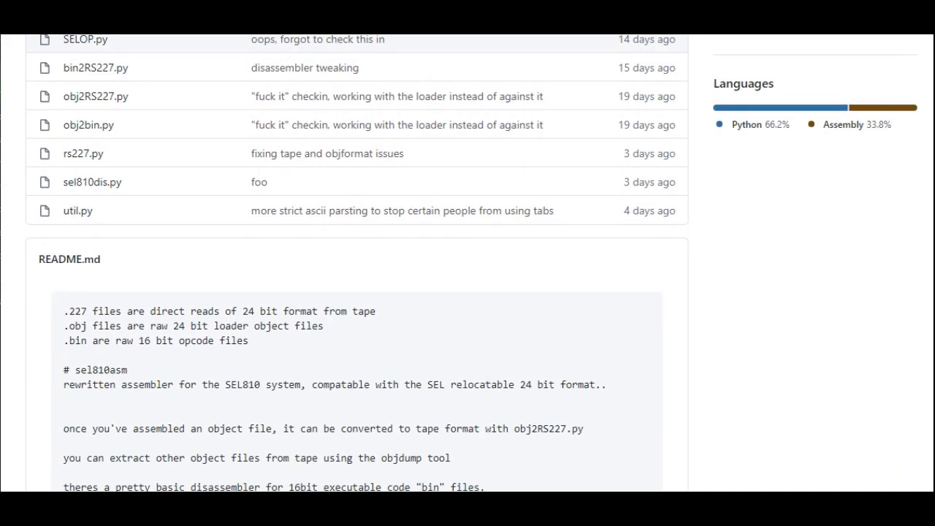
pyautogui.scroll(-3)
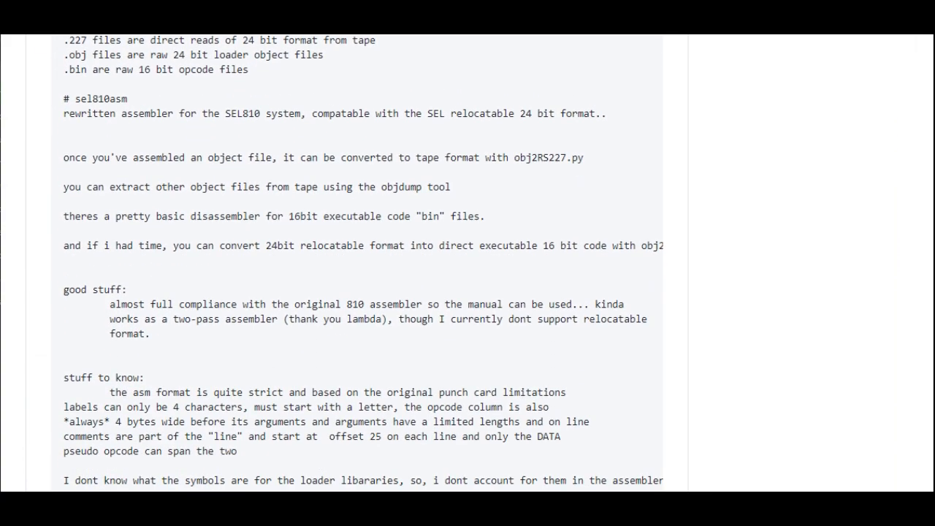
pyautogui.scroll(-3)
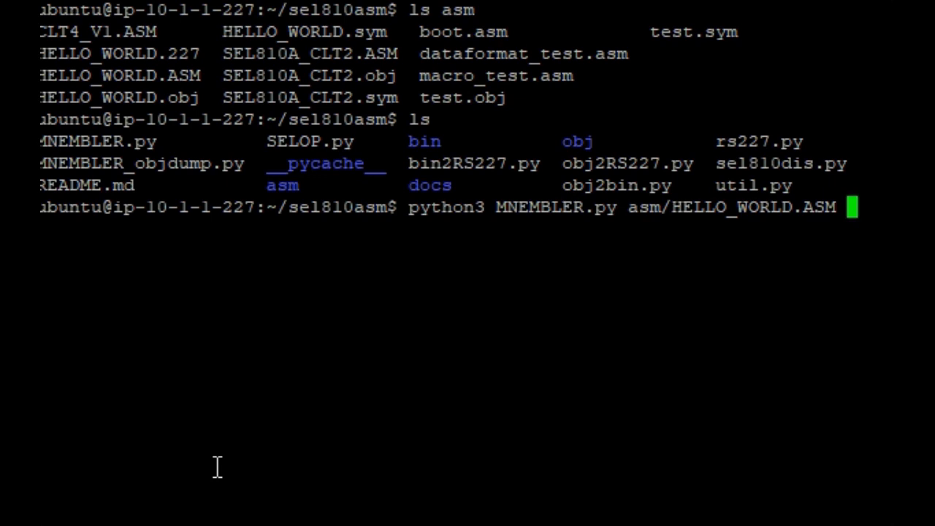
# - Run python3 MNEMBLER.py asm/HELLO_WORLD.ASM to produce the assembly listing and object binary
pyautogui.press('Return')
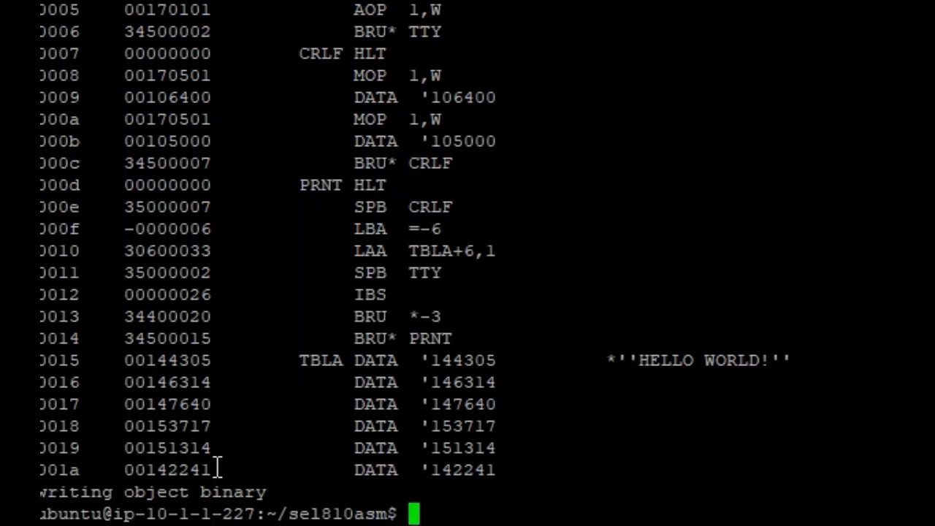
pyautogui.write('ls asm')
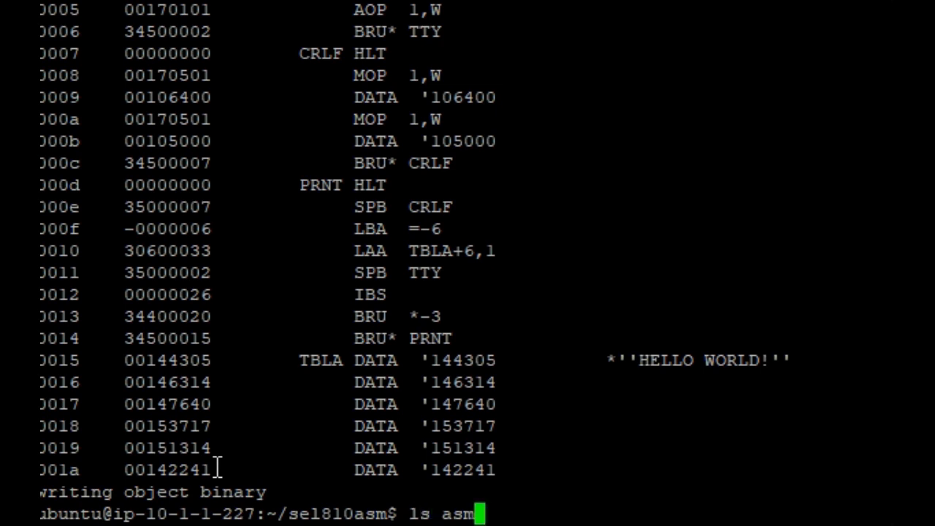
# - Convert asm/HELLO_WORLD.obj with obj2RS227.py and confirm HELLO_WORLD.227 appears in asm
pyautogui.write('python3 obj2RS227.py asm/HELLO_WORLD.obj')
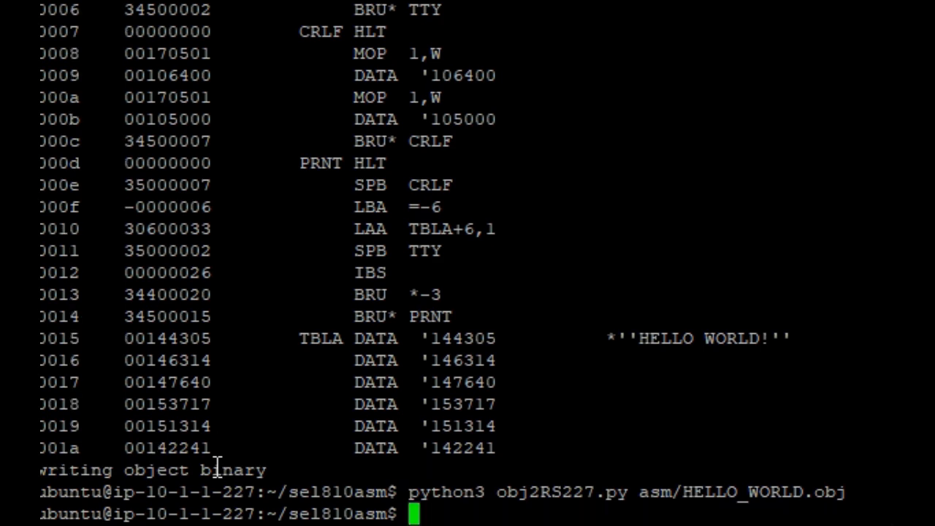
pyautogui.write('ls asm')
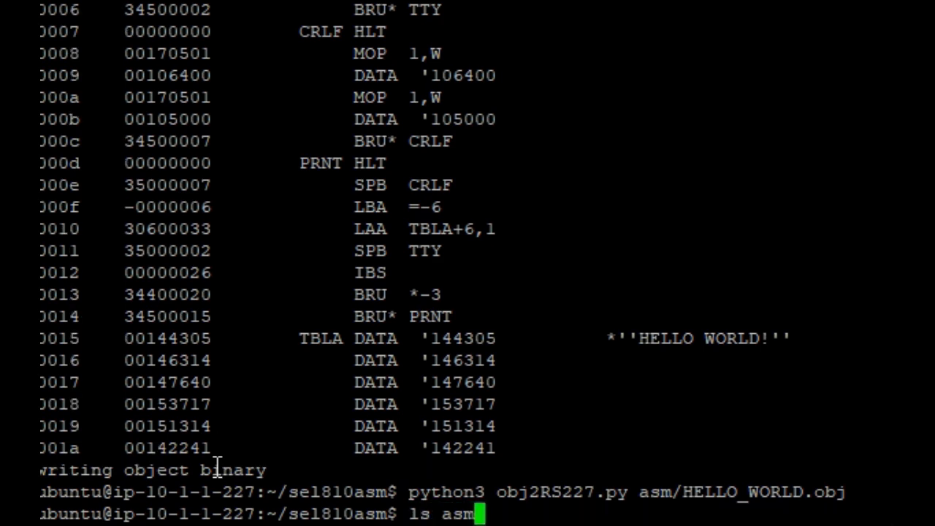
pyautogui.press('Return')
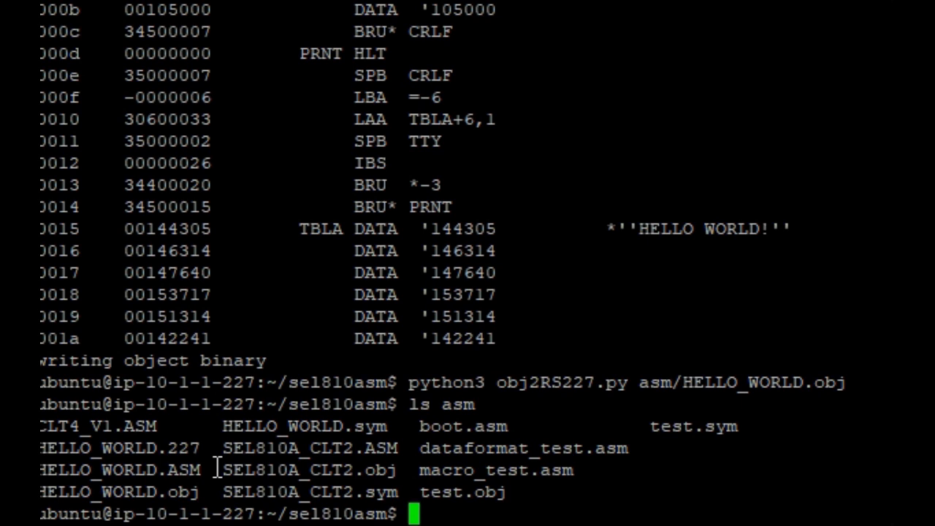